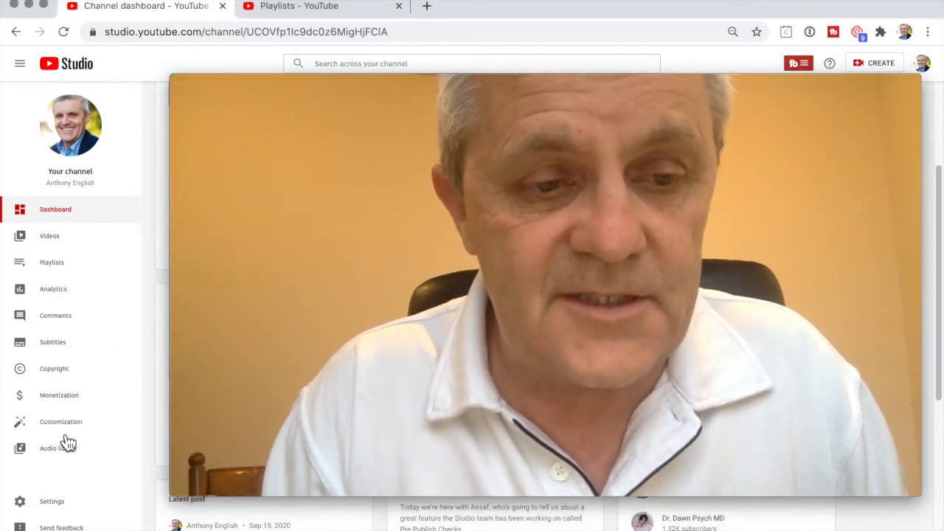
Show the Channel customization Layout page with the trailer spotlight and featured sections.
click(60, 422)
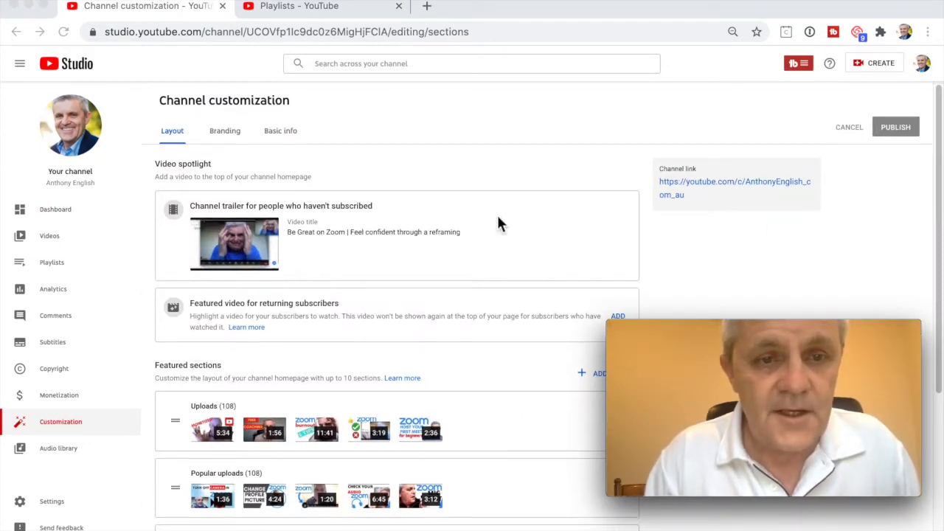
scroll(down, 3)
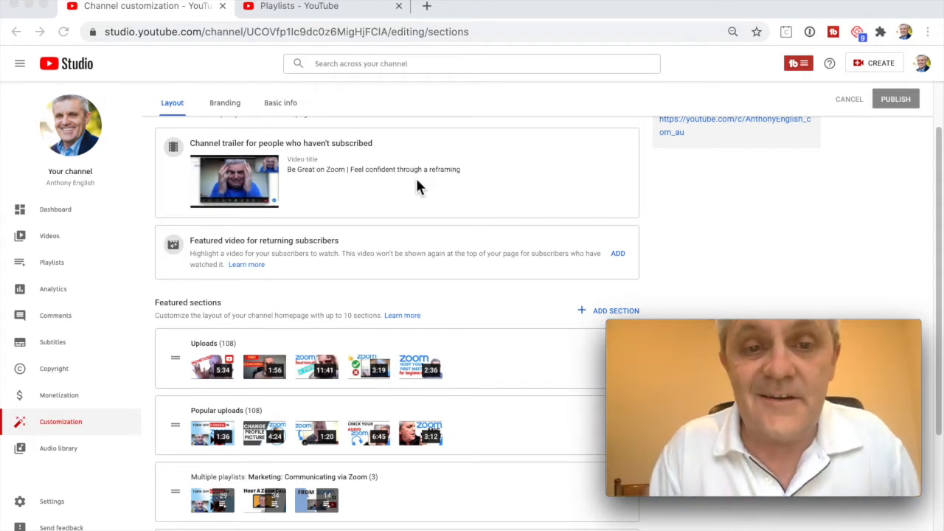
mouse_move(369, 274)
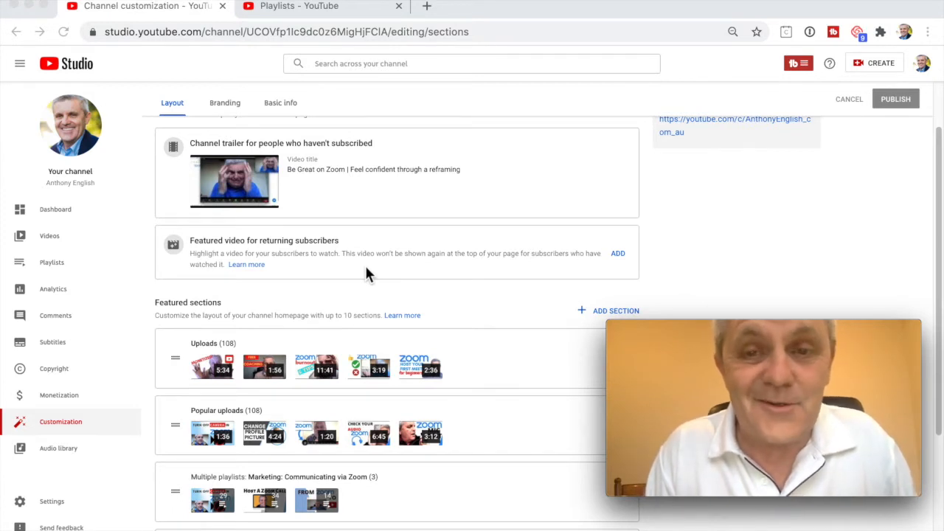
mouse_move(635, 266)
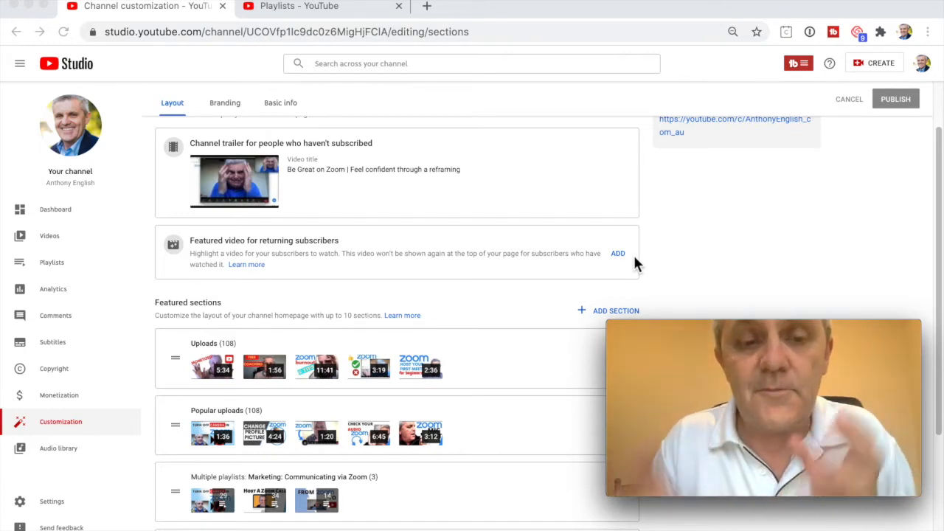
mouse_move(57, 267)
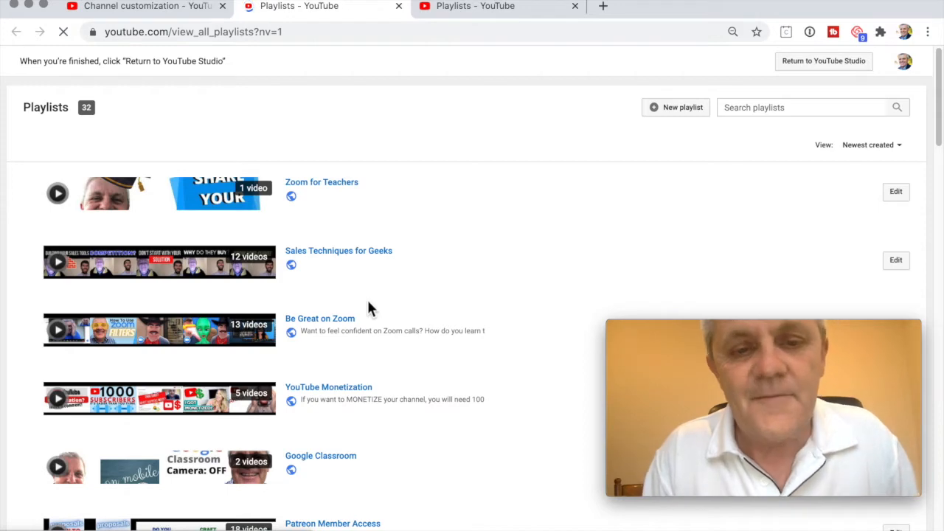
mouse_move(401, 362)
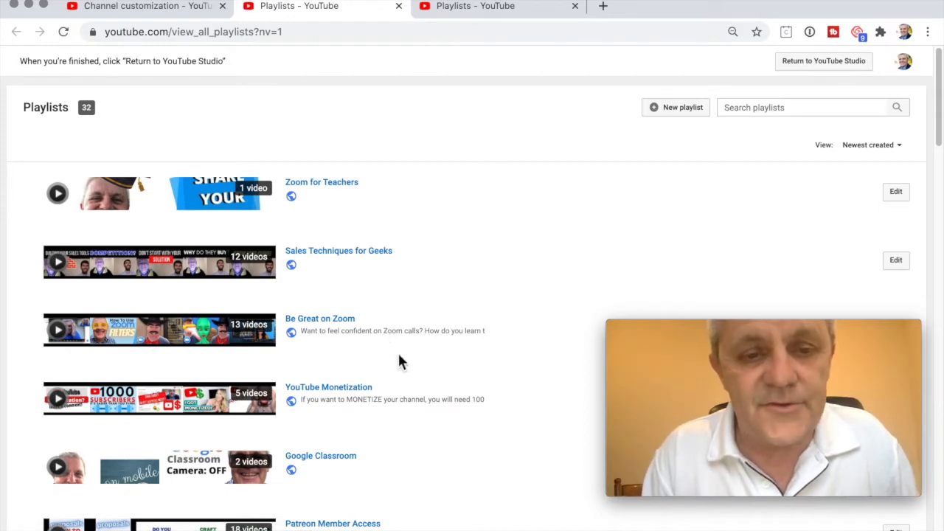
Browse the channel's full playlists list, then return to the Studio customization layout.
scroll(down, 3)
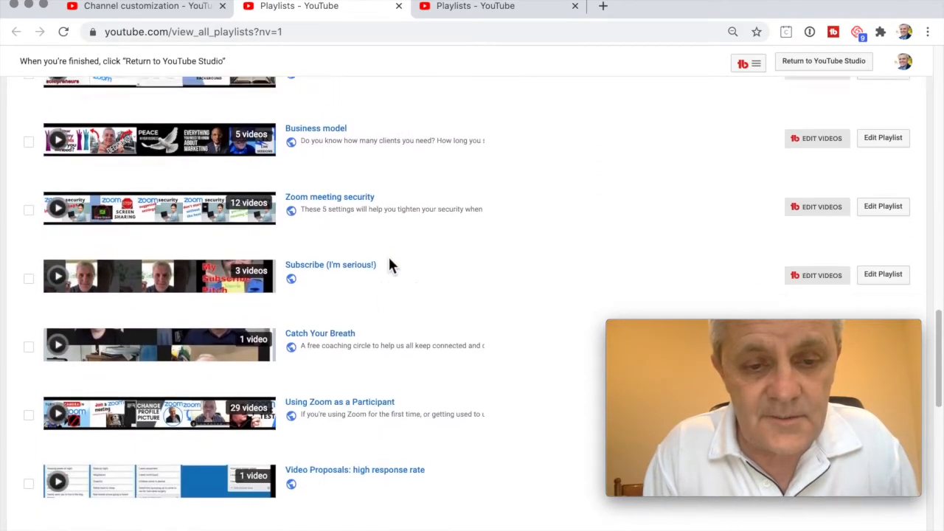
scroll(down, 3)
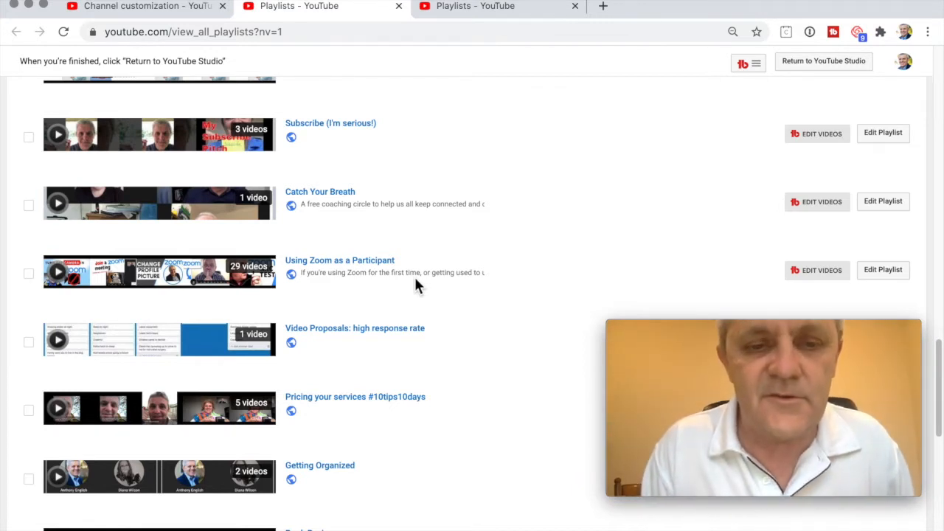
click(141, 6)
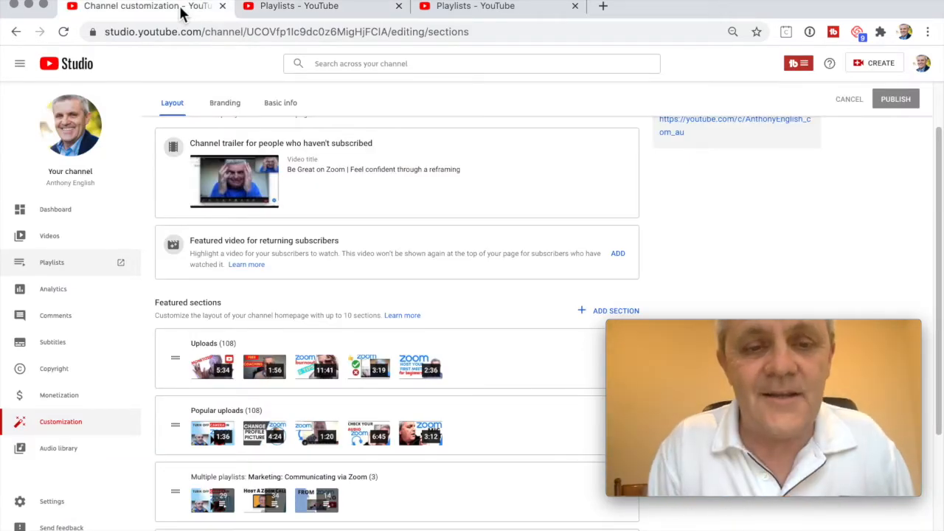
scroll(down, 3)
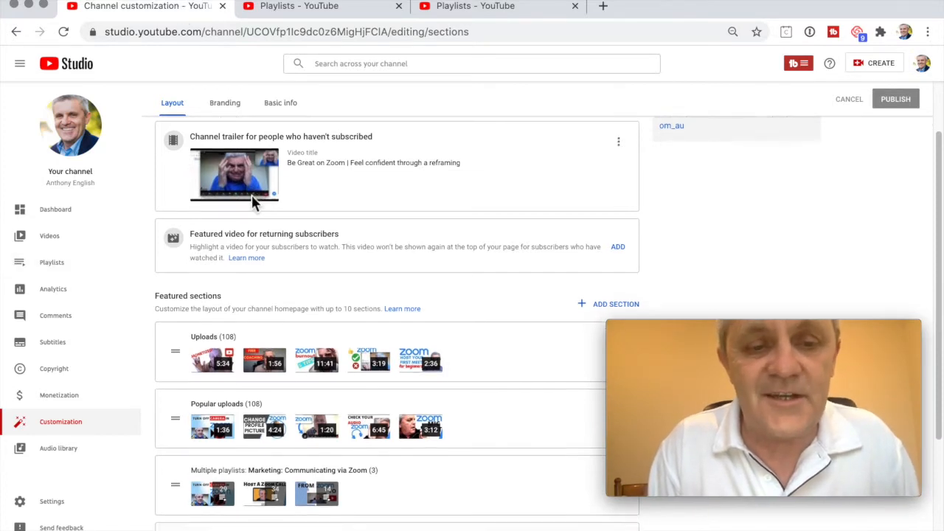
scroll(down, 3)
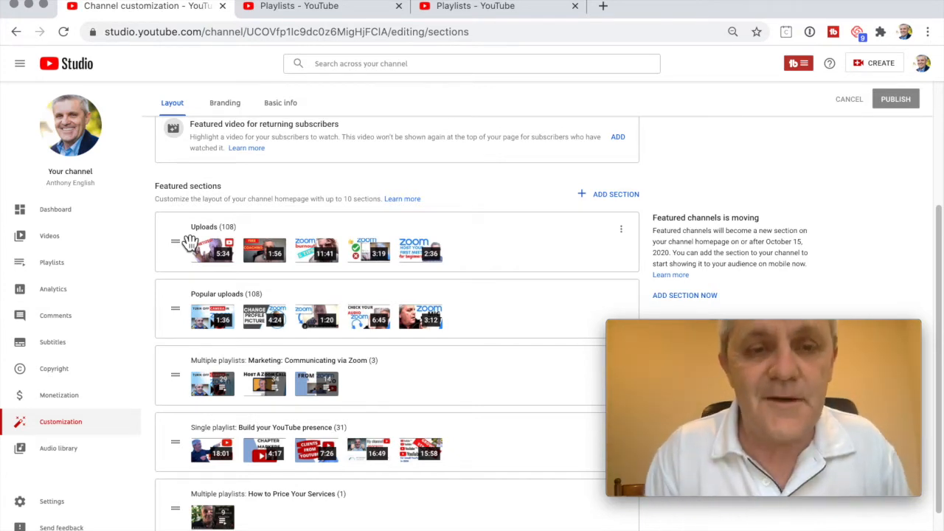
mouse_move(538, 243)
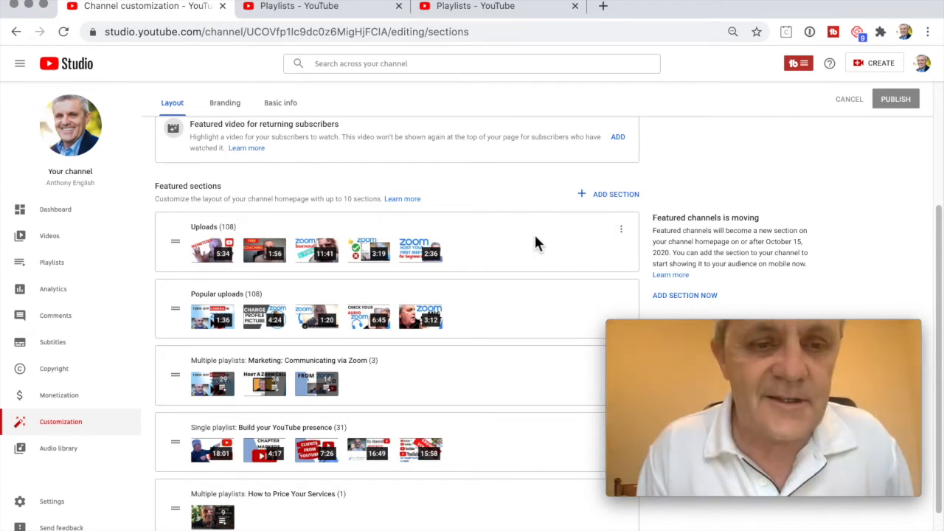
mouse_move(517, 298)
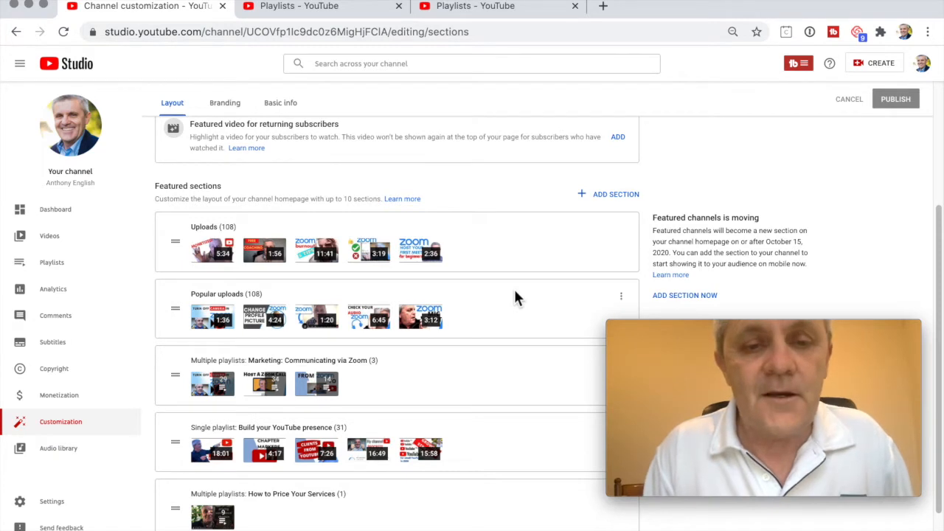
mouse_move(507, 316)
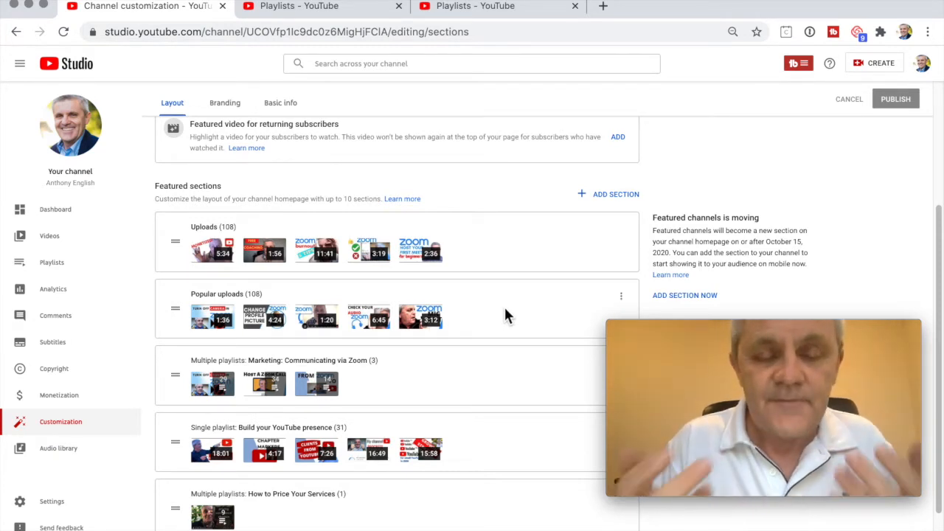
mouse_move(451, 268)
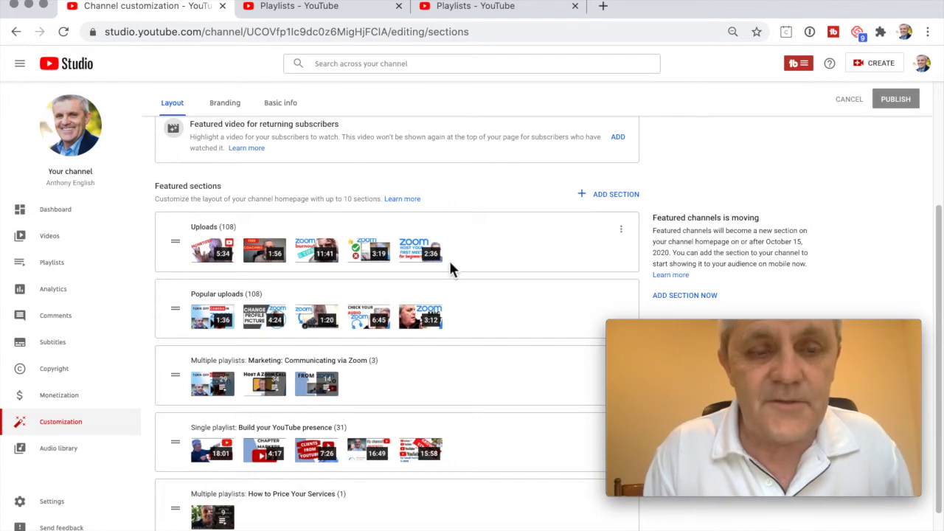
mouse_move(520, 332)
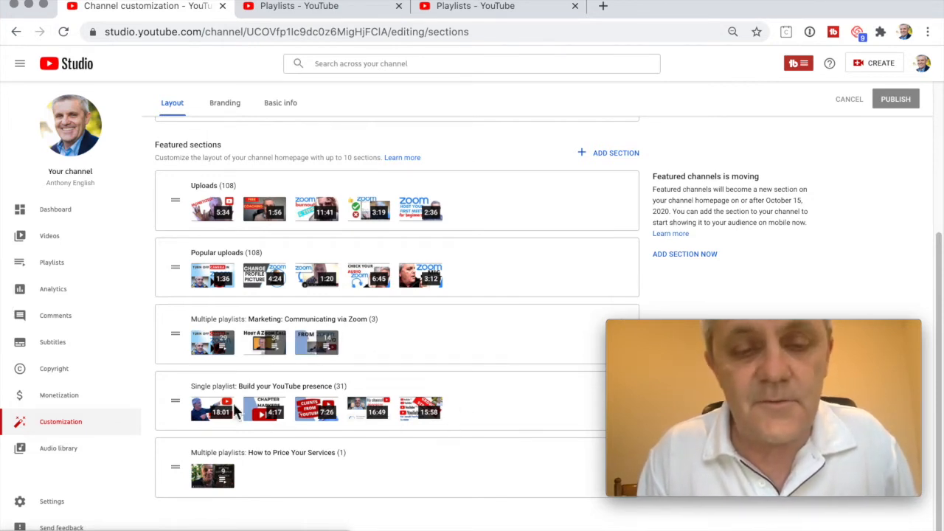
mouse_move(509, 440)
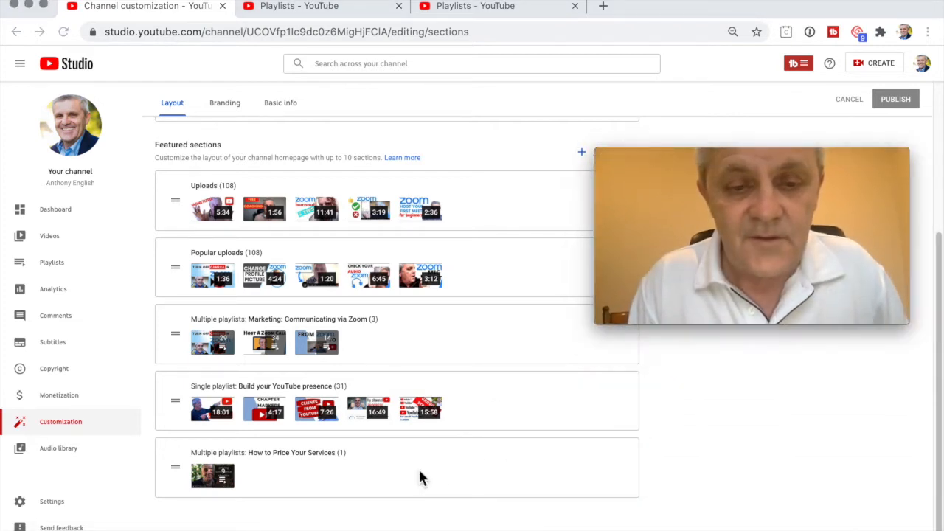
mouse_move(260, 465)
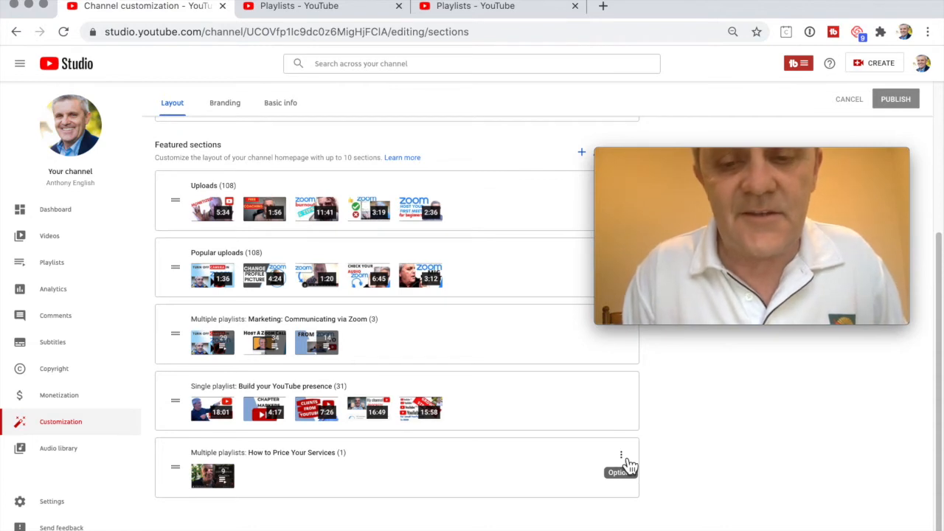
Remove the How to Price Your Services section via its three-dot menu, leaving four sections.
click(621, 454)
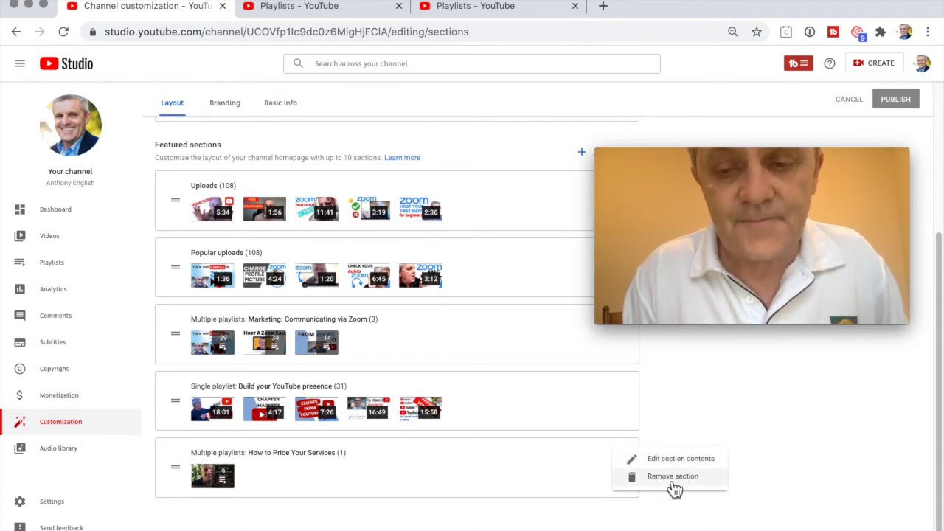
mouse_move(681, 457)
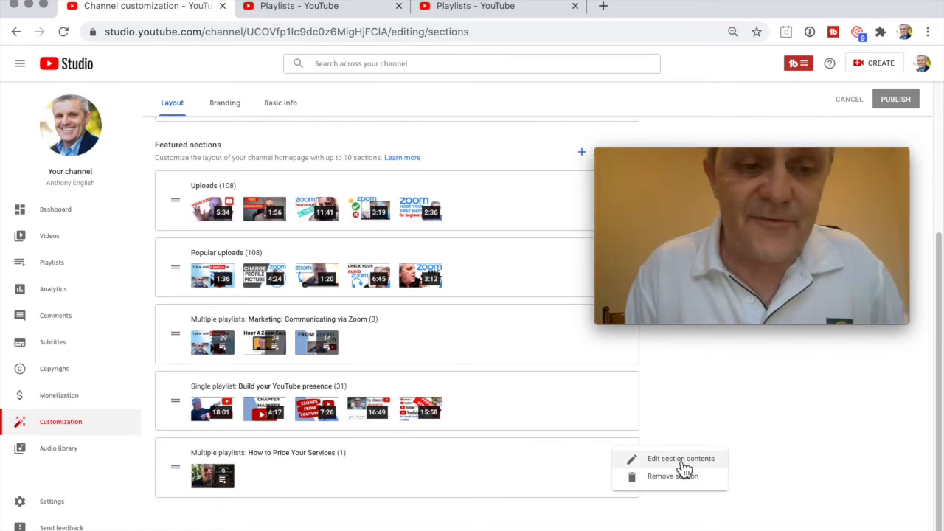
mouse_move(676, 487)
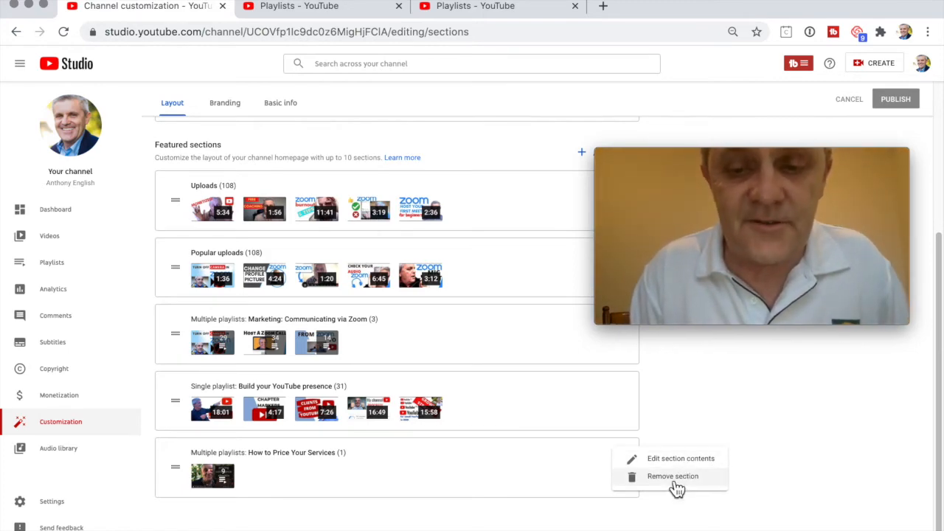
click(673, 475)
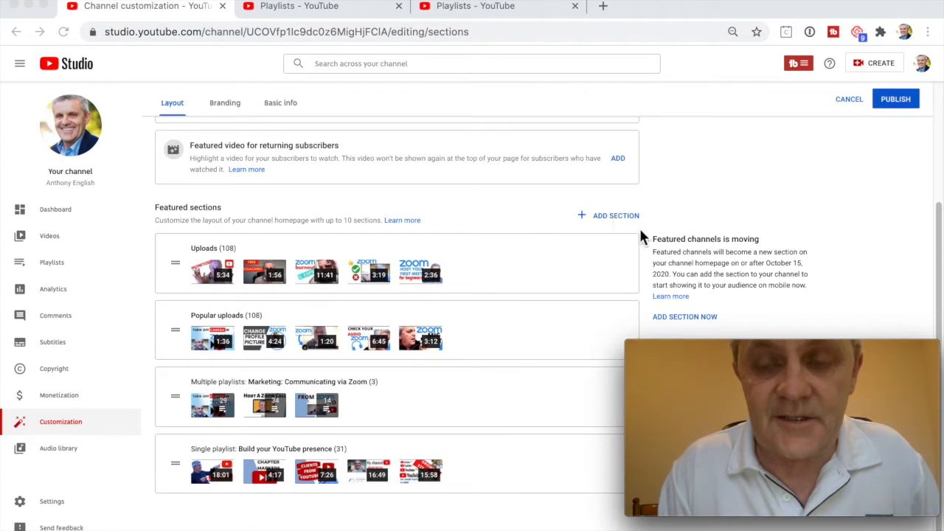
mouse_move(701, 243)
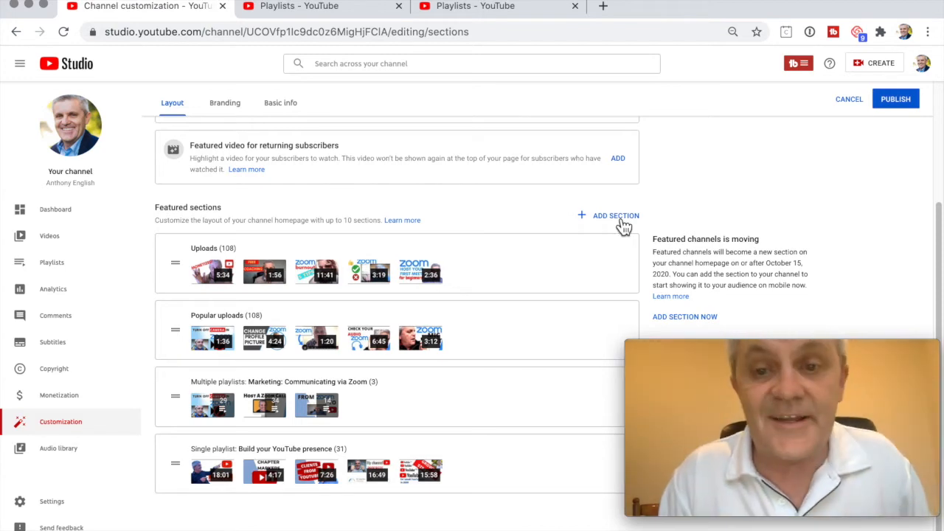
click(616, 216)
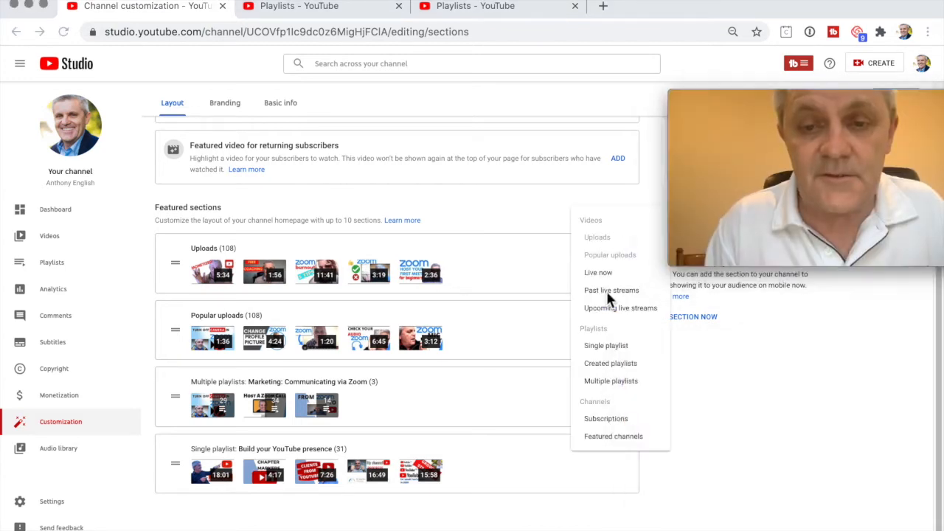
mouse_move(611, 290)
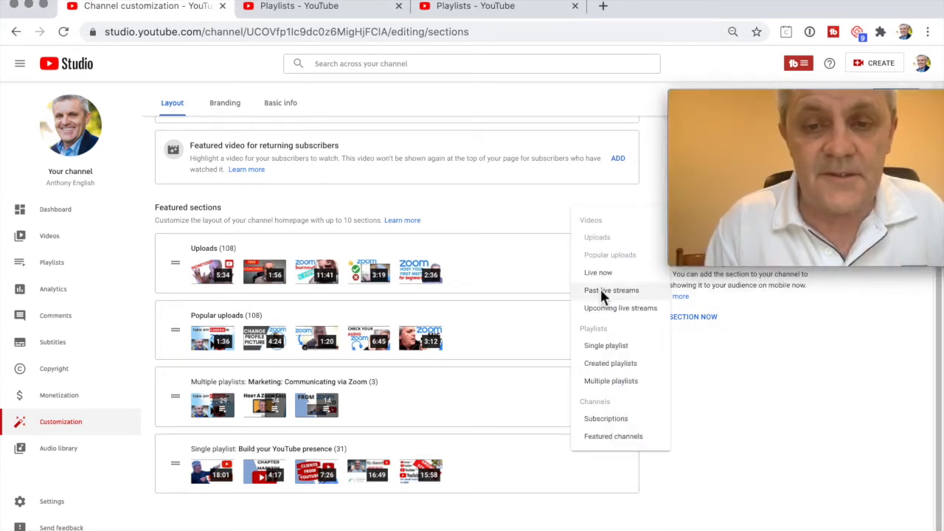
click(611, 289)
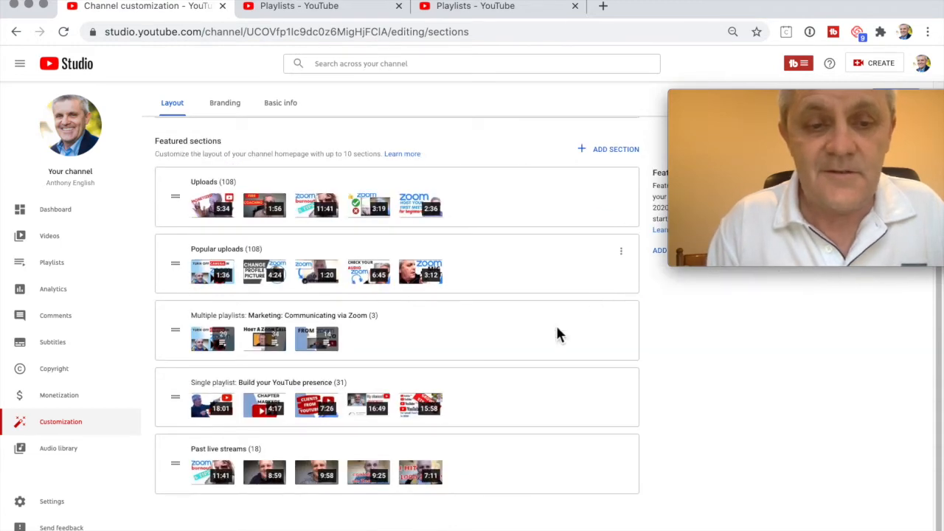
mouse_move(485, 456)
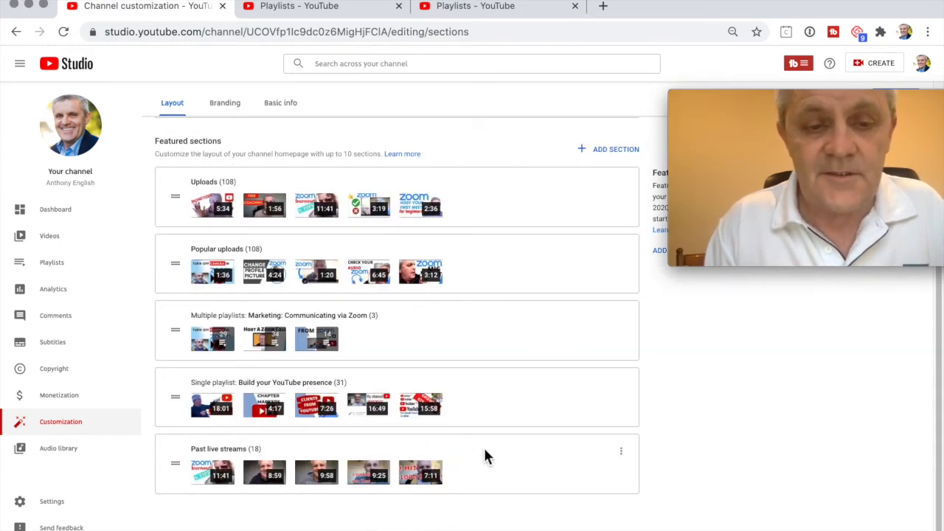
scroll(up, 3)
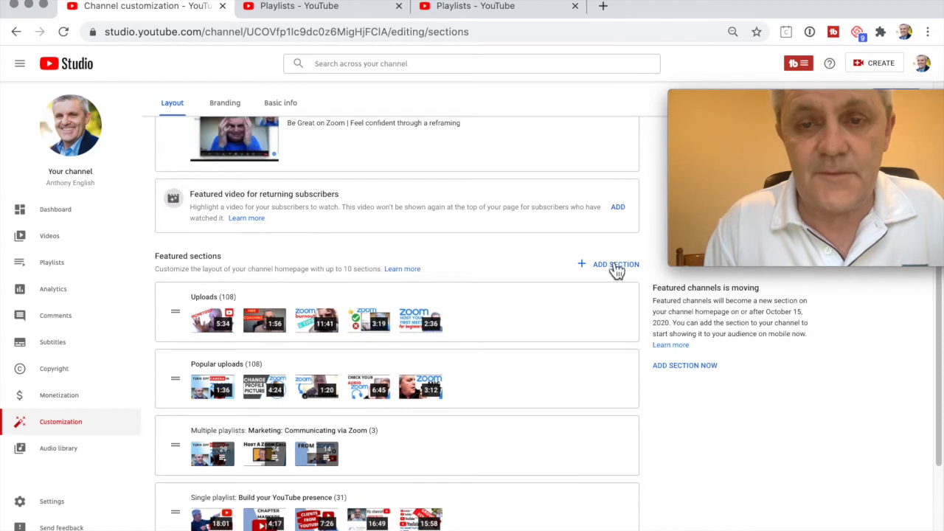
click(617, 264)
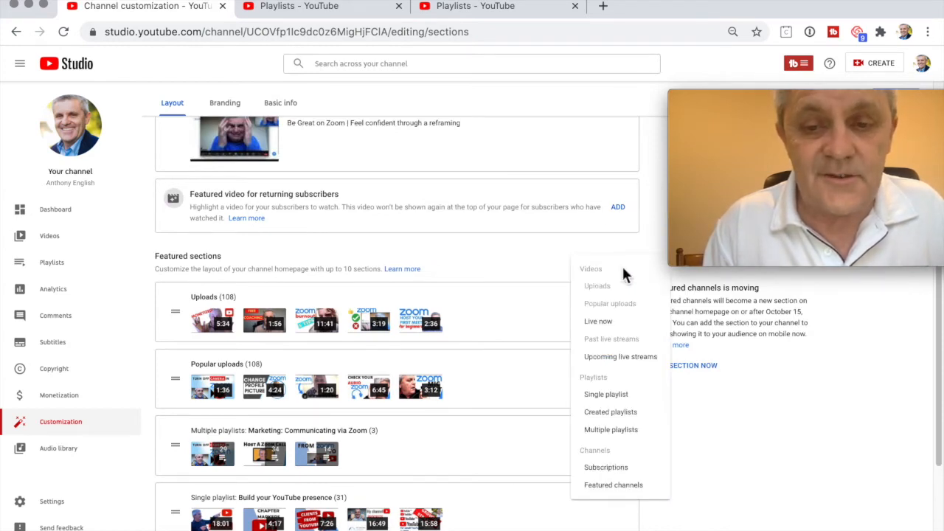
mouse_move(531, 393)
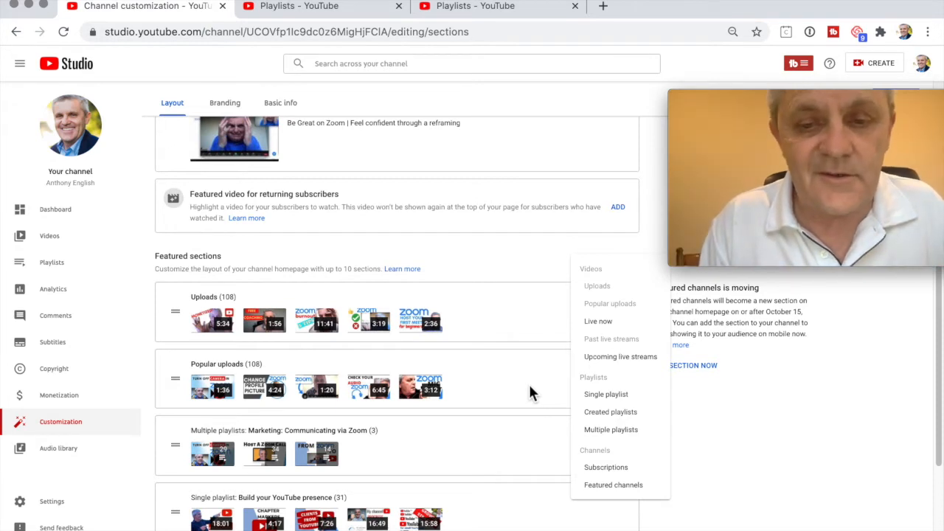
mouse_move(736, 413)
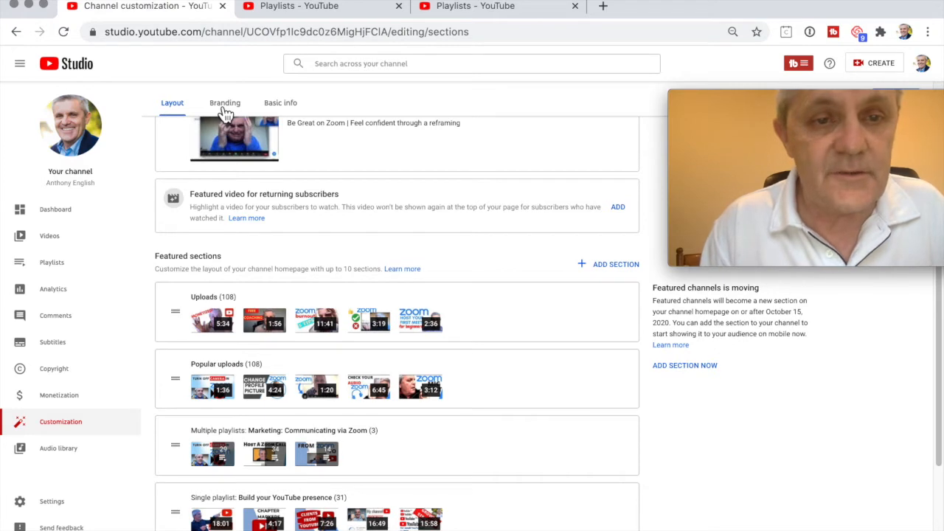
Show the Branding settings with profile picture, banner image and video watermark.
click(224, 104)
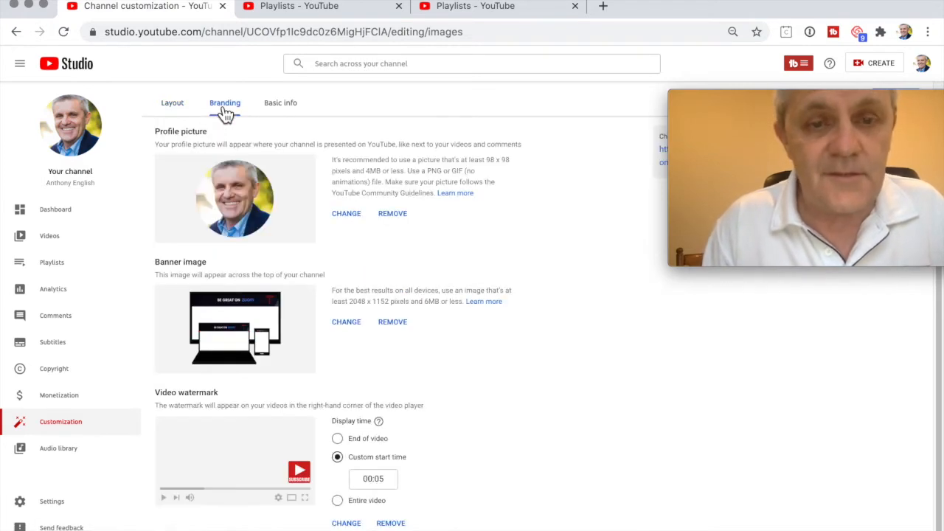
mouse_move(279, 172)
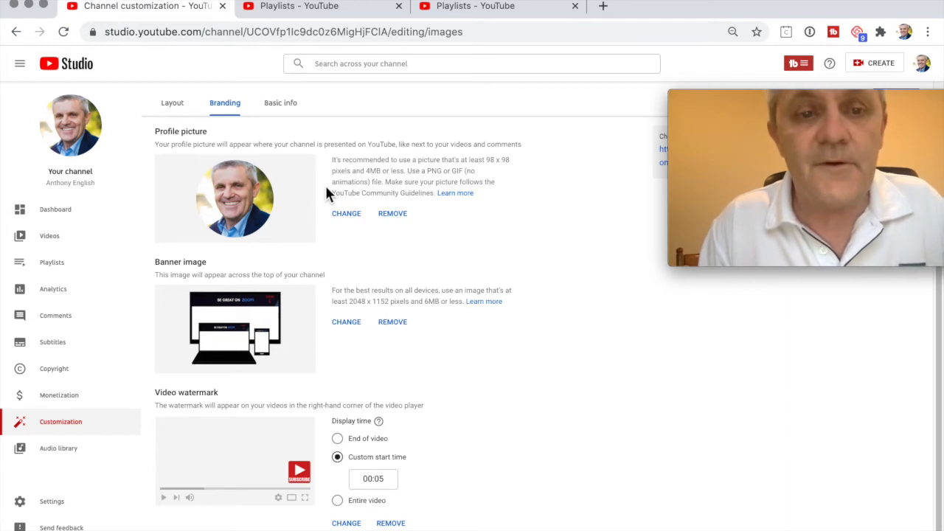
mouse_move(263, 310)
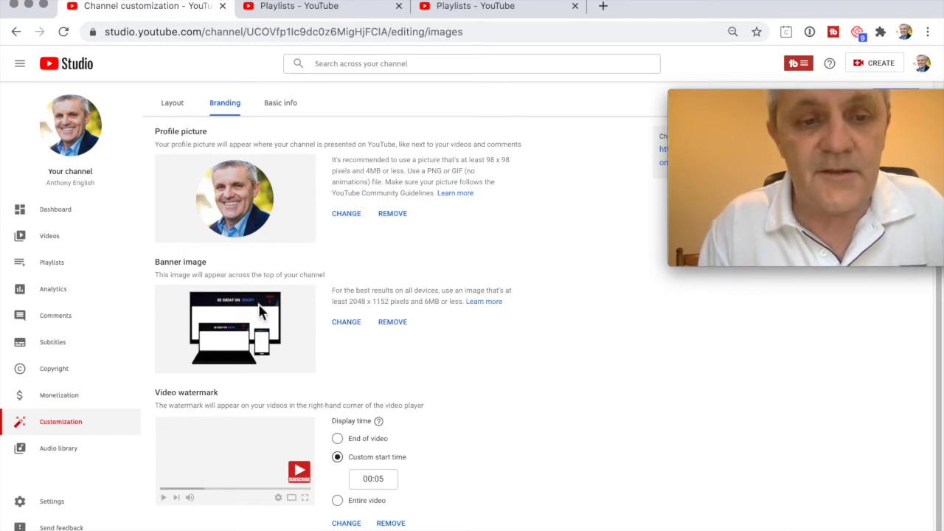
mouse_move(317, 431)
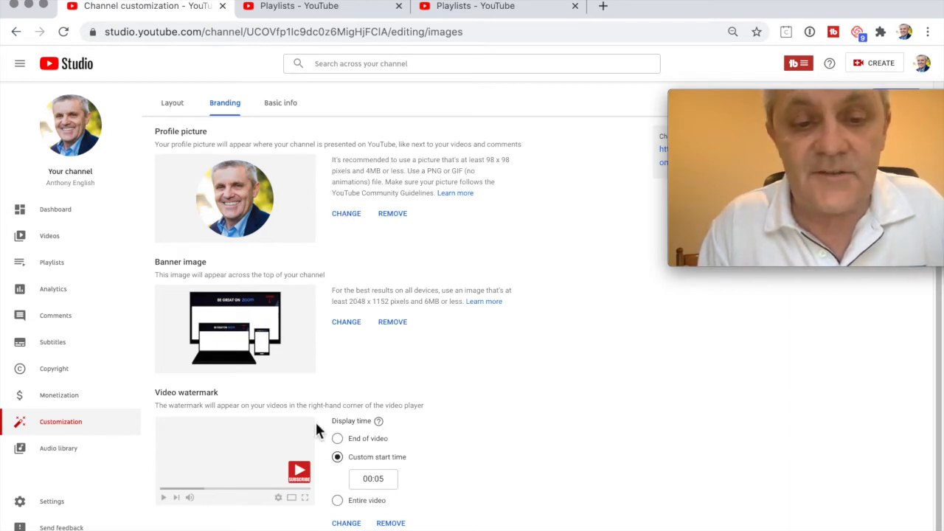
mouse_move(473, 475)
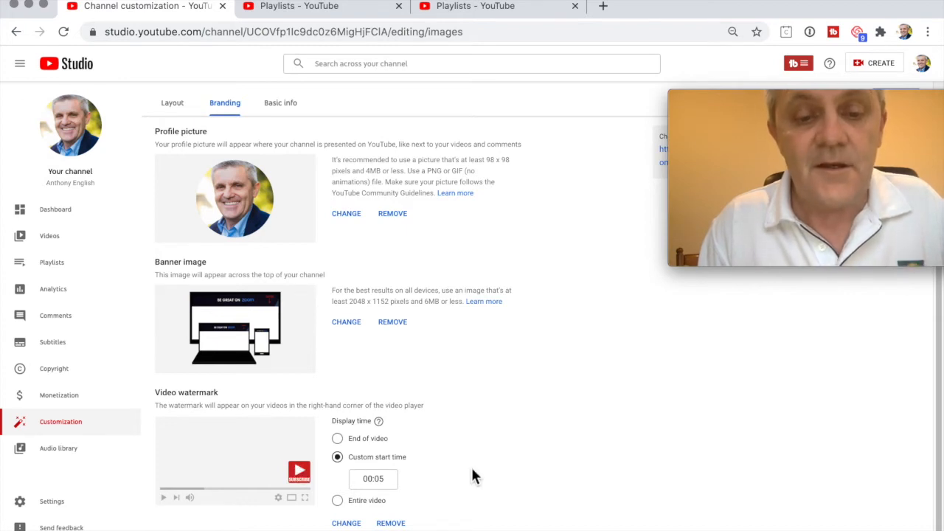
mouse_move(318, 397)
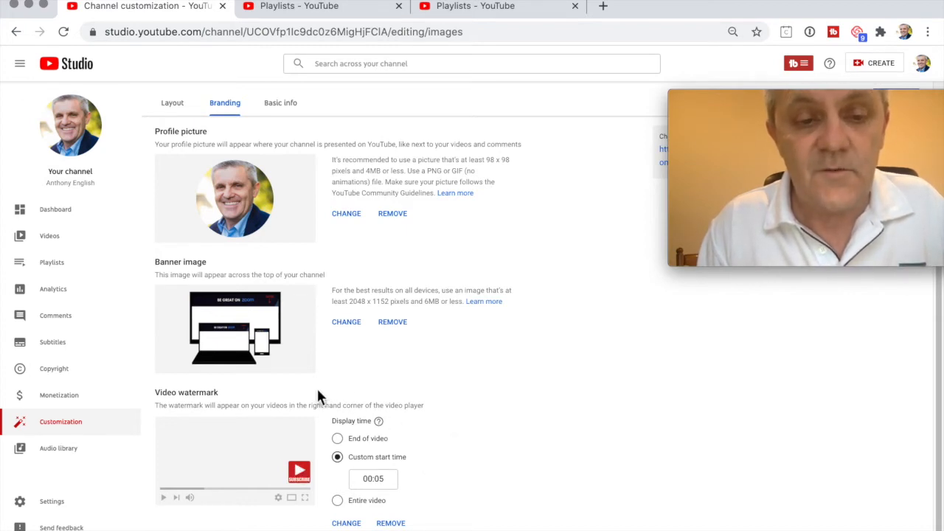
mouse_move(431, 398)
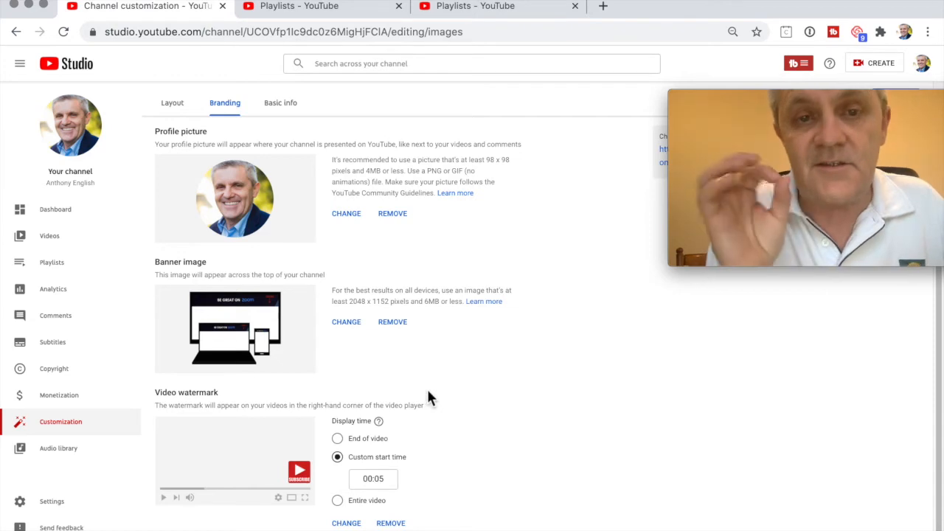
mouse_move(499, 375)
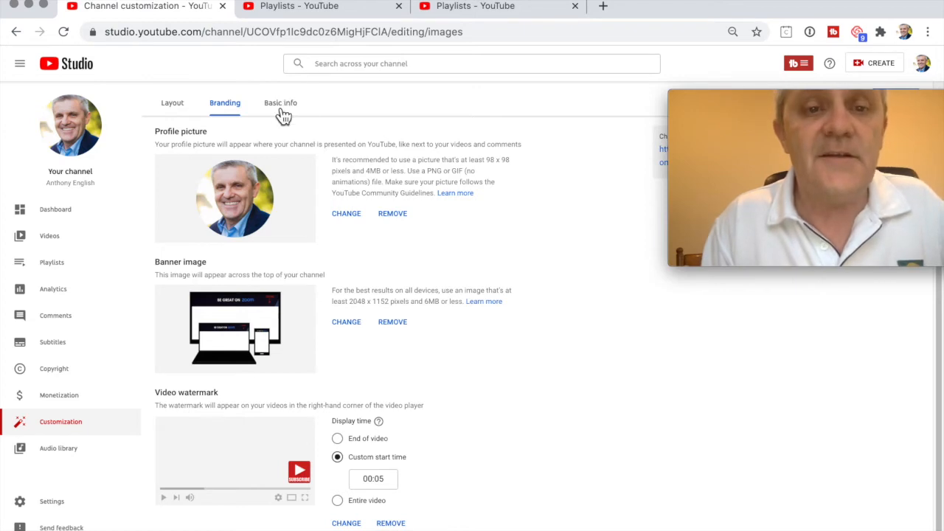
Review the Basic info details: channel description, four links and contact info.
click(281, 103)
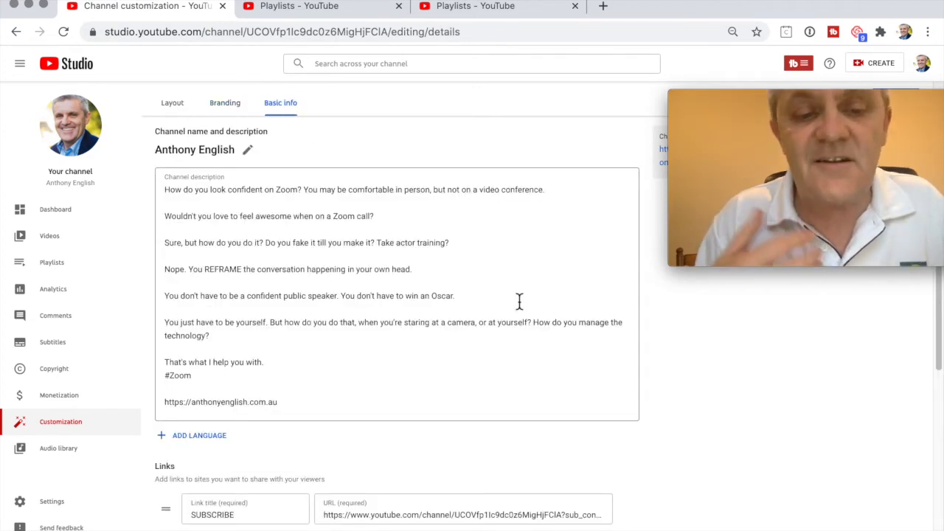
scroll(down, 3)
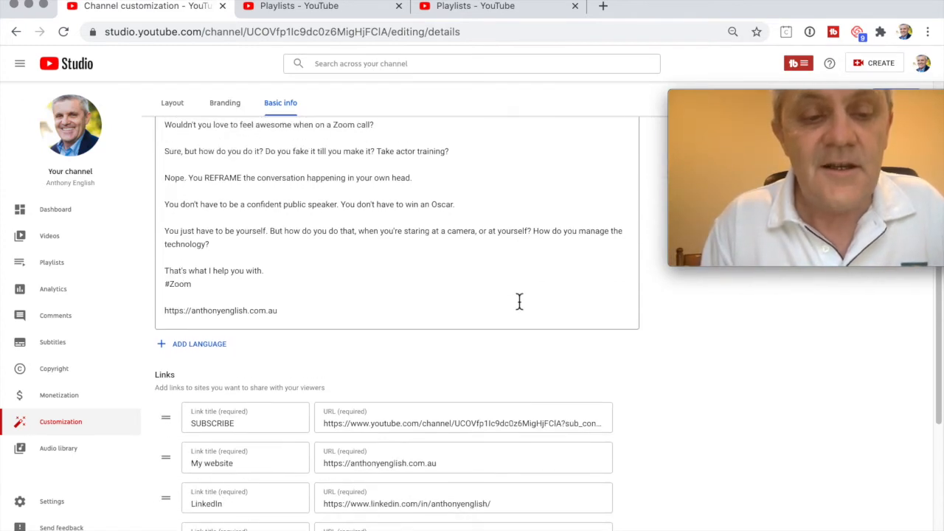
scroll(down, 3)
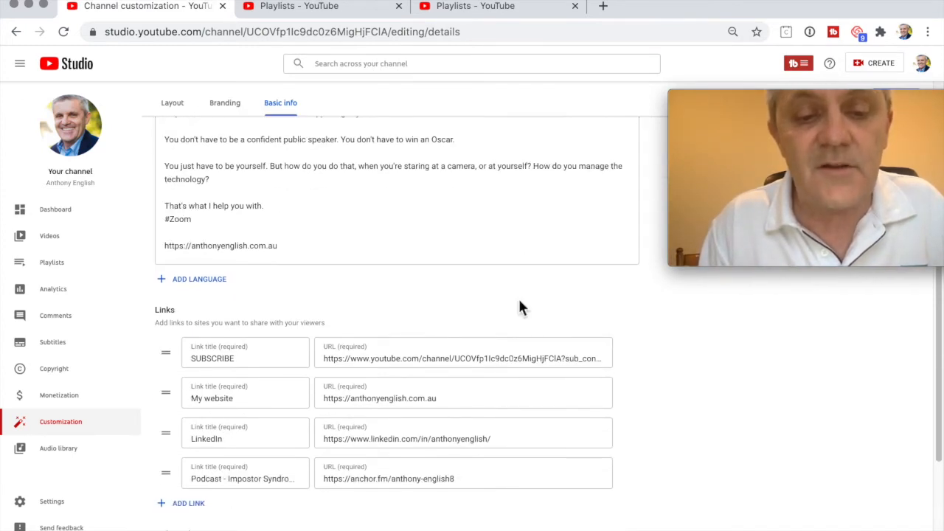
click(379, 398)
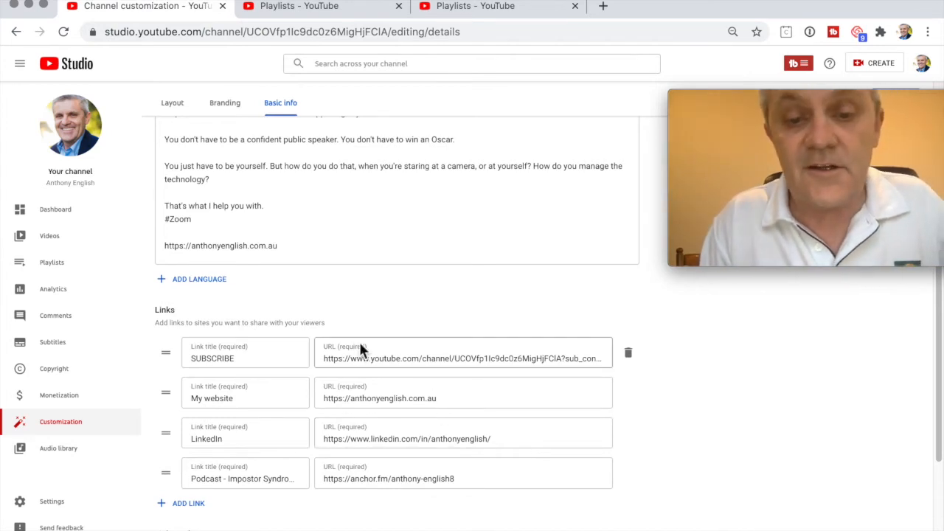
mouse_move(439, 366)
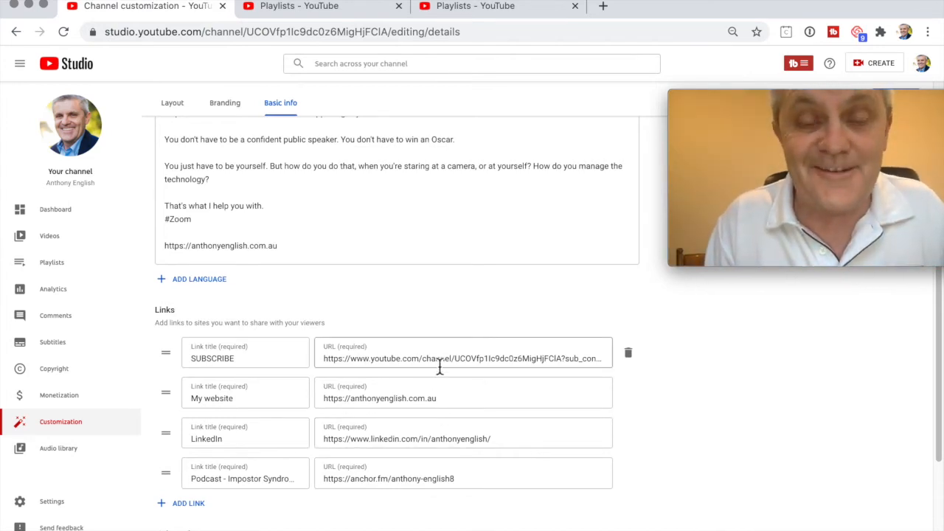
mouse_move(402, 439)
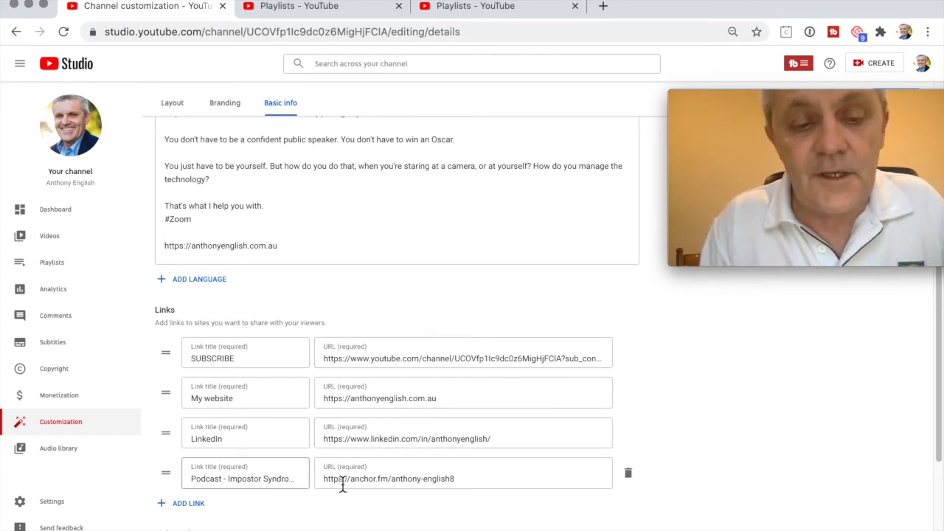
scroll(down, 3)
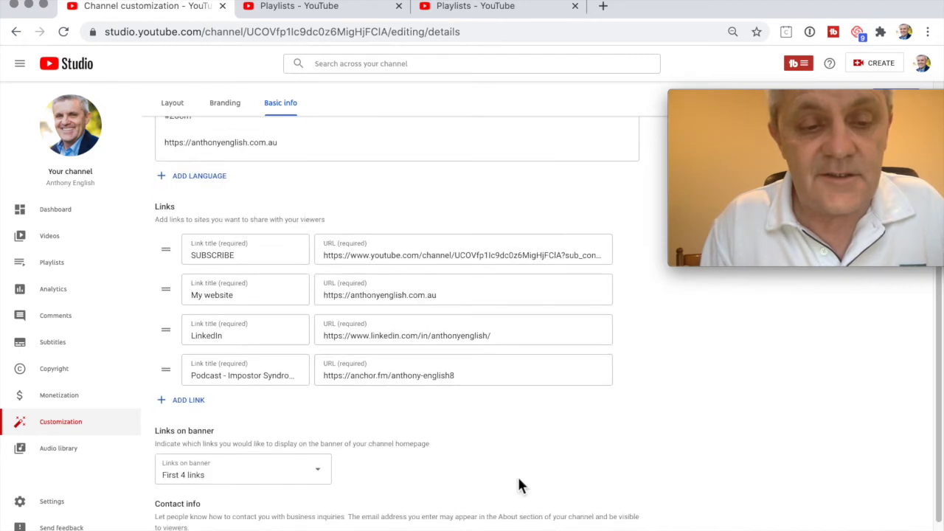
scroll(down, 3)
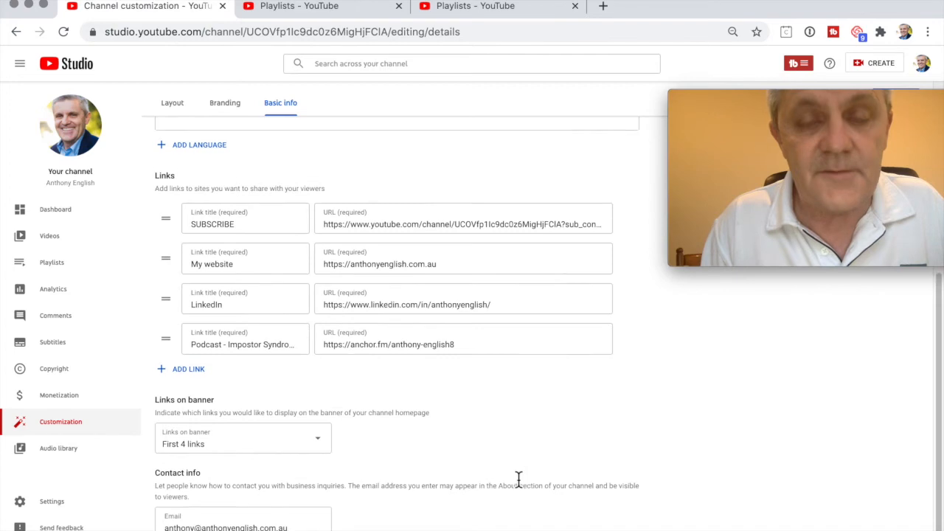
scroll(up, 3)
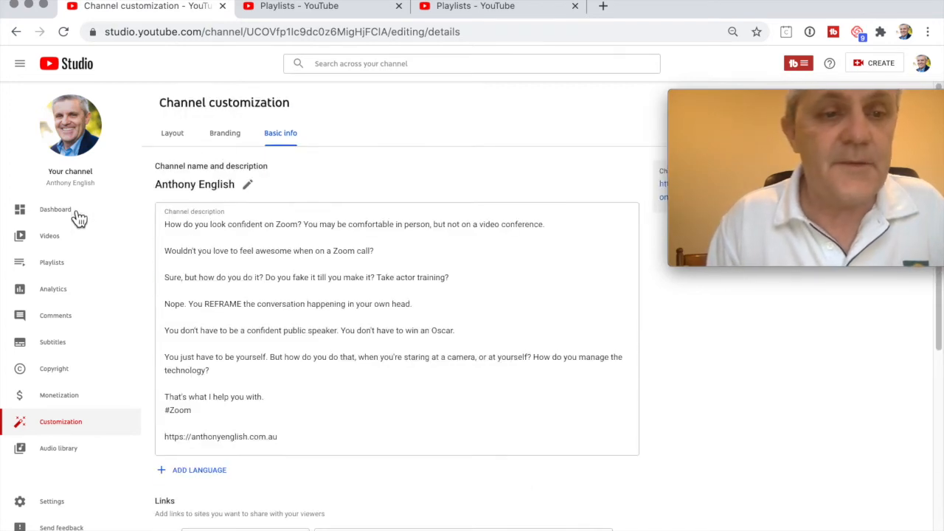
mouse_move(65, 209)
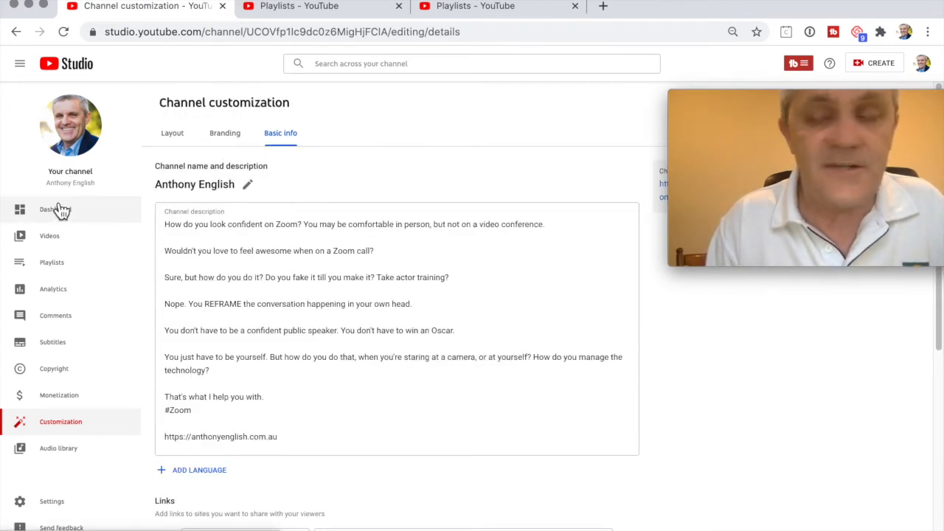
Head for the Dashboard but decline the Discard changes prompt, keeping edits unpublished.
click(56, 209)
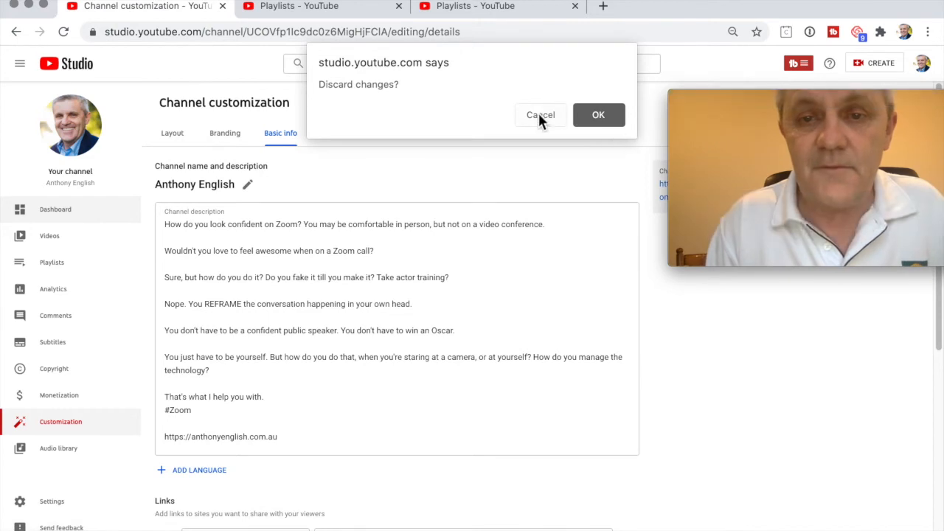
click(540, 115)
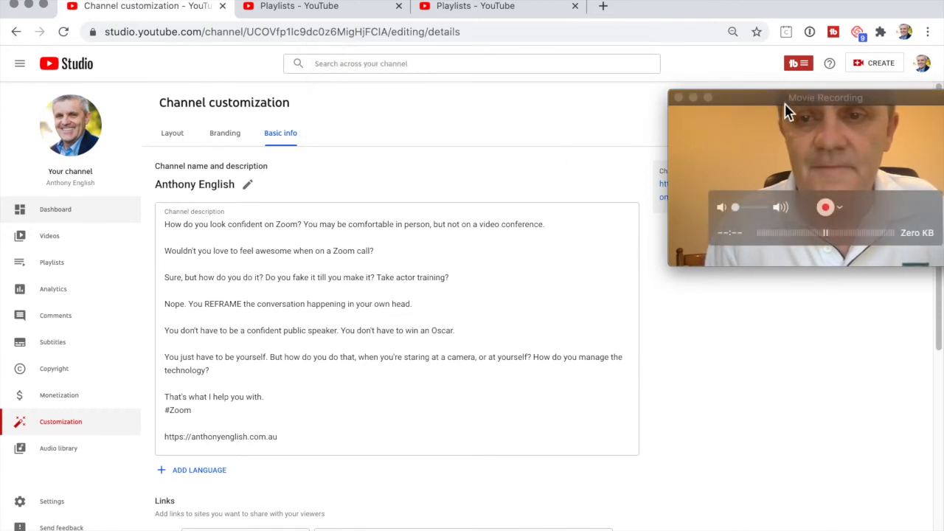